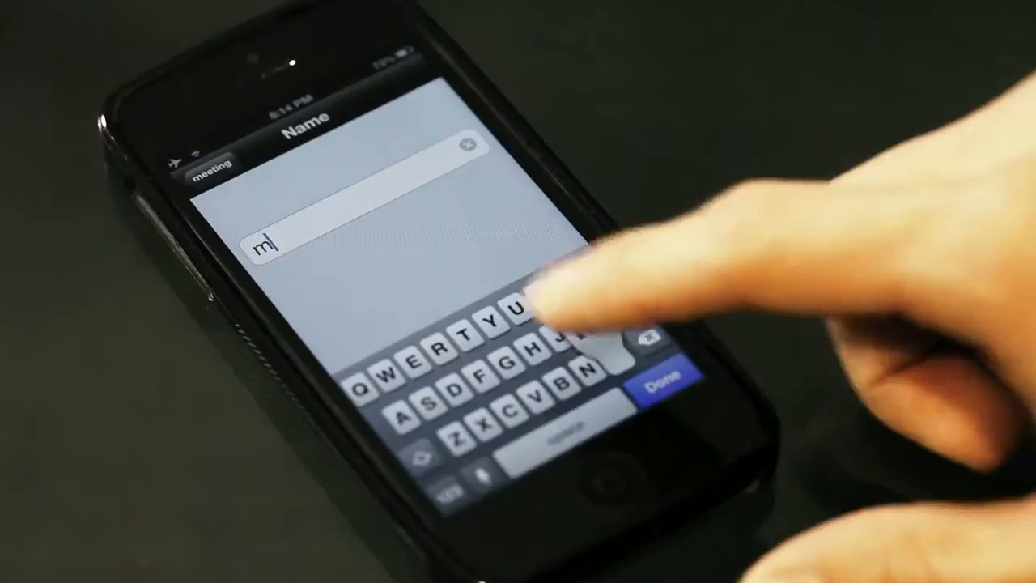
type("eeti")
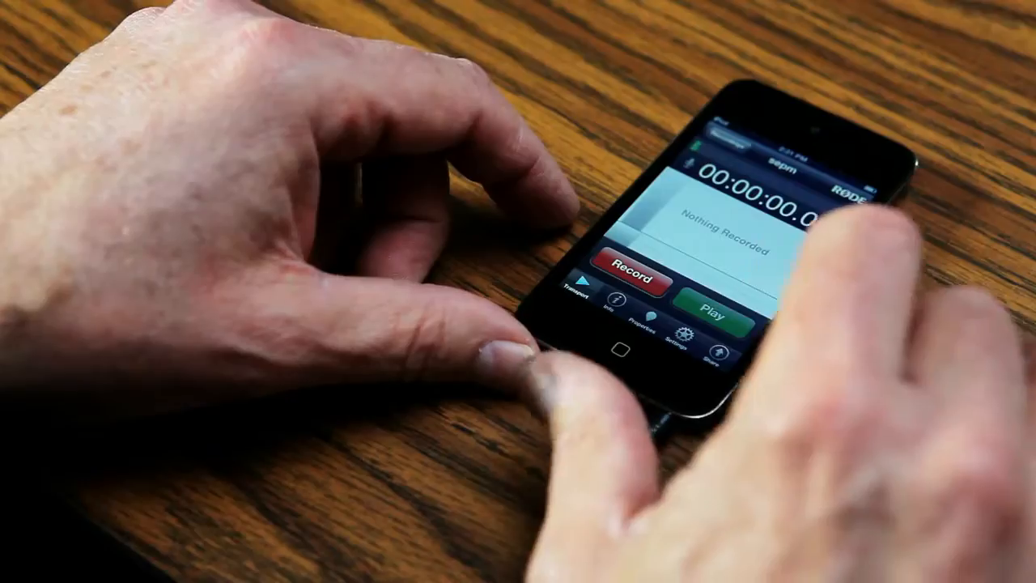
left_click(631, 277)
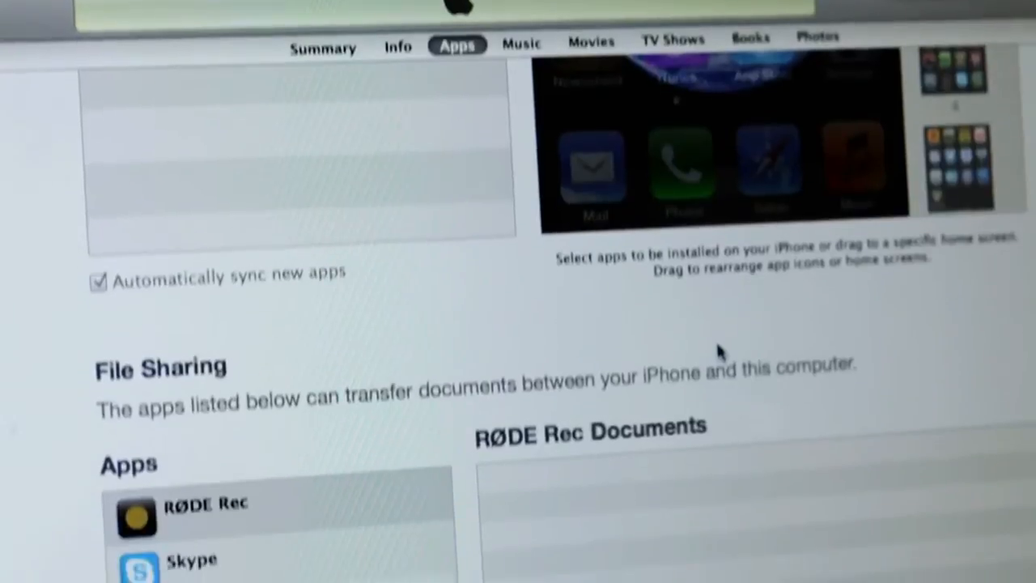
scroll("down", 3)
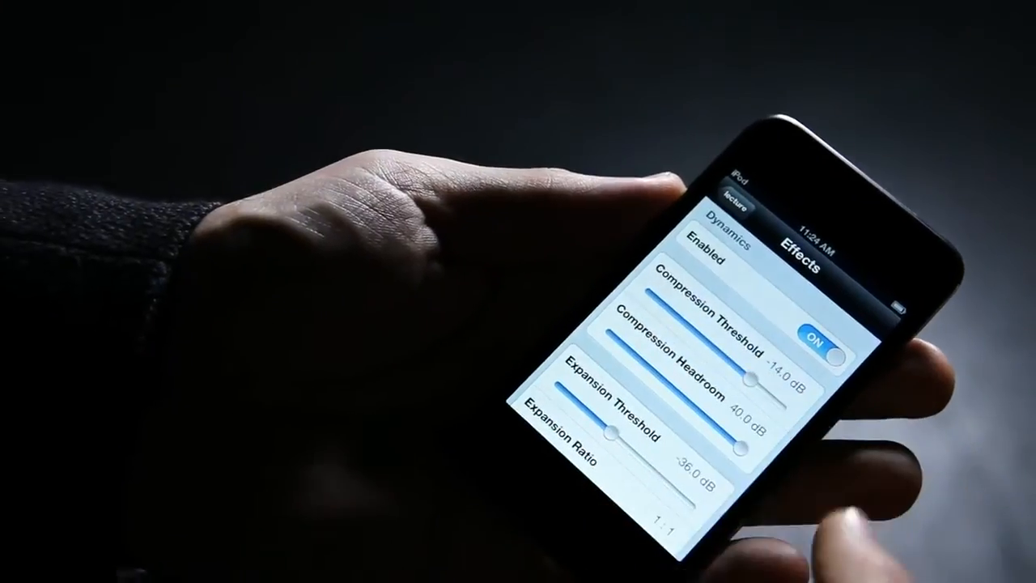
scroll("down", 3)
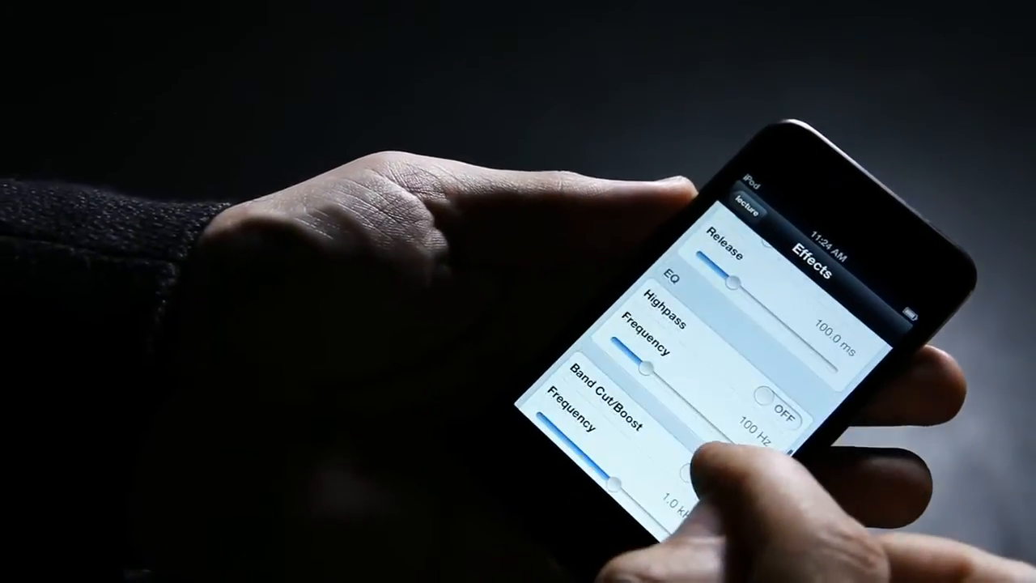